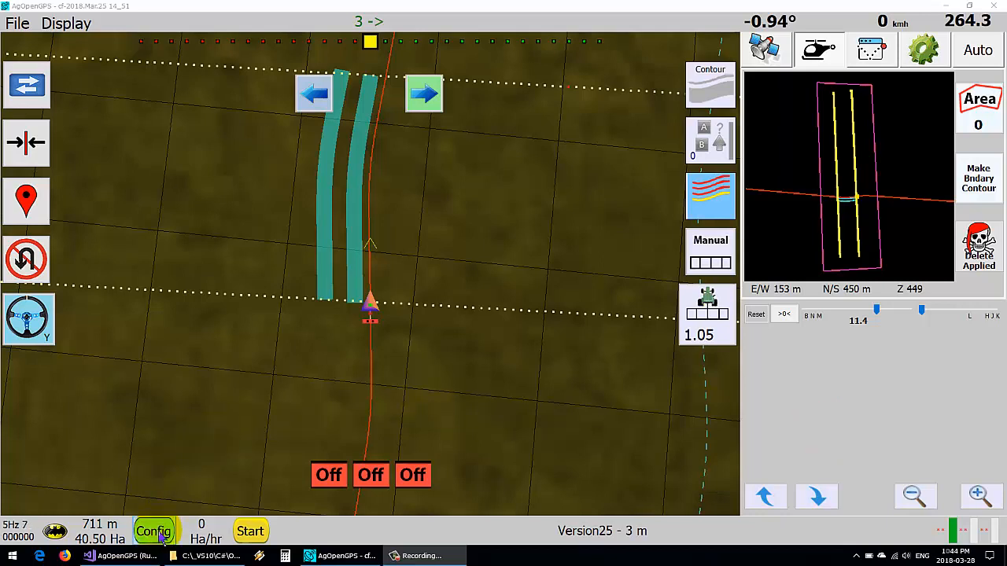
Step: Bring up the configuration menu listing UDP, Ports, GPS IMU, Vehicle, Auto Steer and U Turn
click(154, 531)
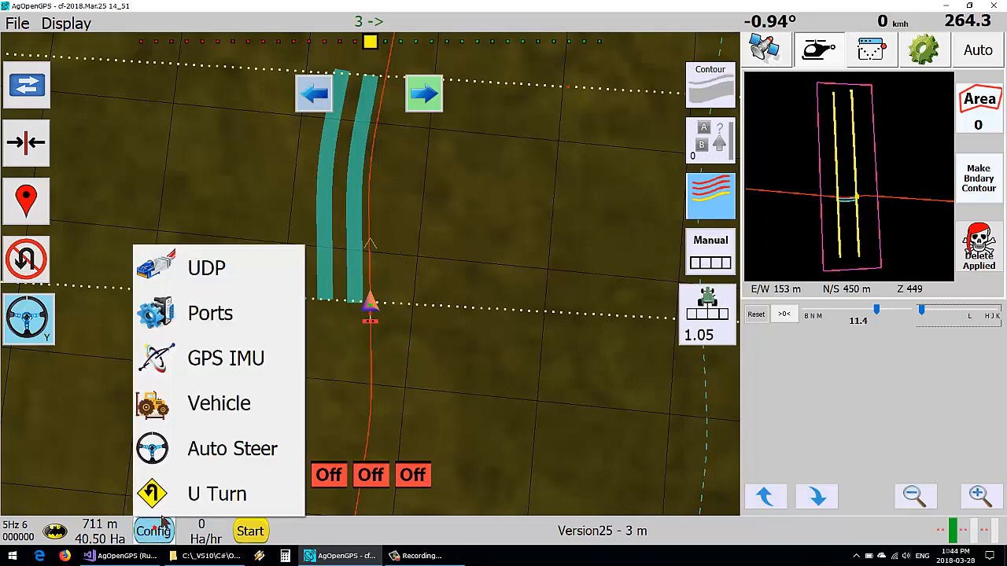
Step: Show the U Turn settings with the 5 and 3 pattern Off and direction Left
click(217, 494)
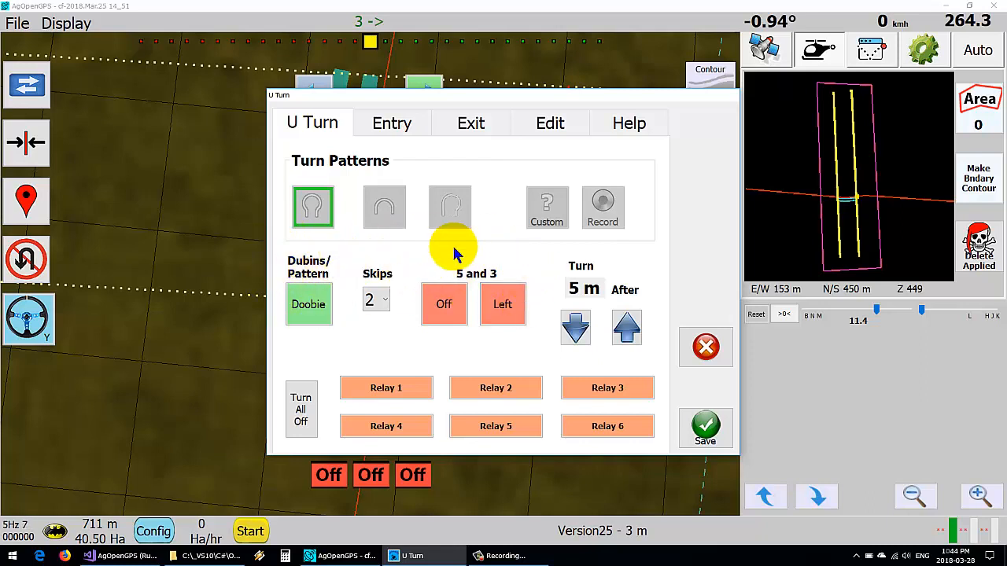
mouse_move(443, 250)
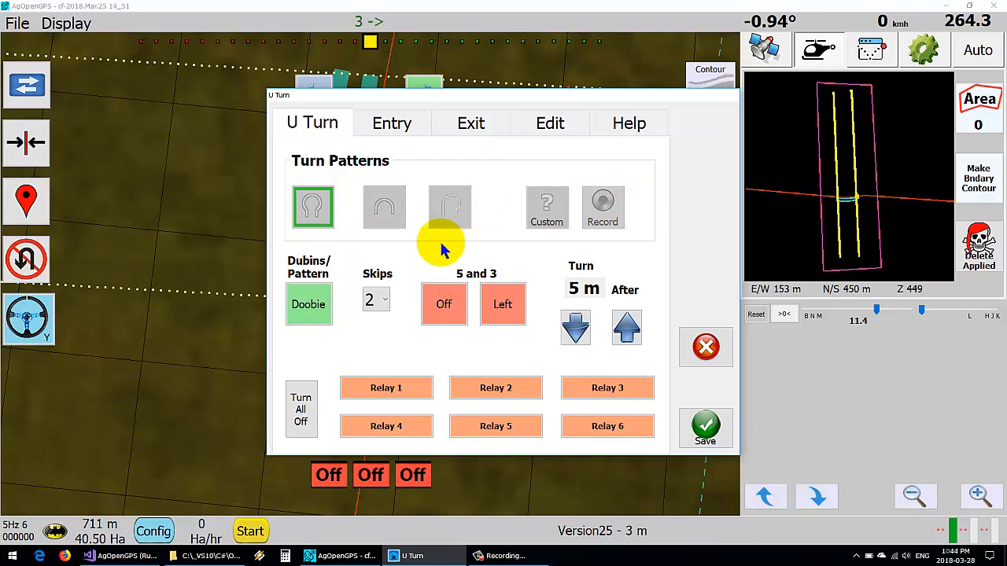
mouse_move(519, 267)
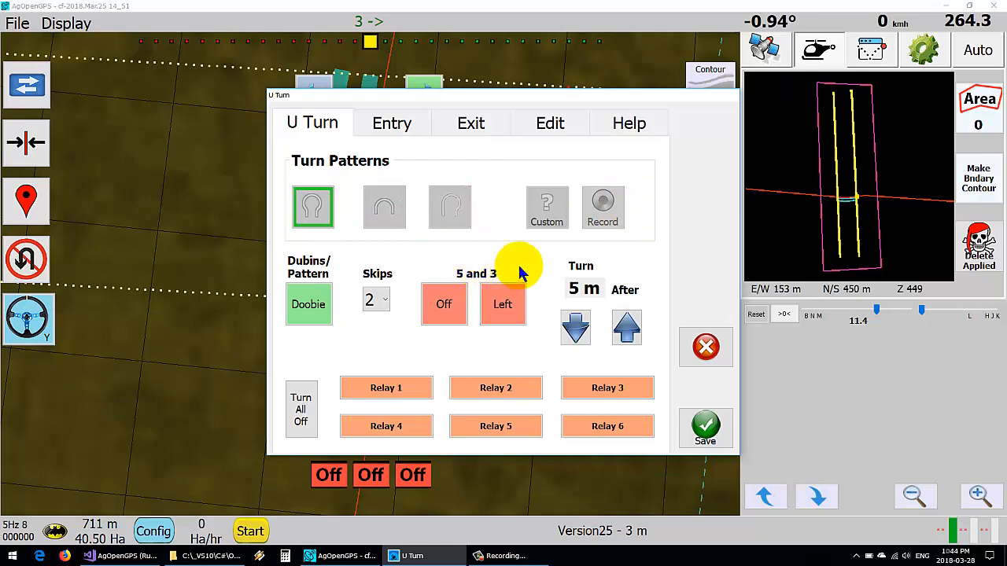
Step: Switch the 5 and 3 skip pattern On and toggle direction Right then back to Left
click(443, 305)
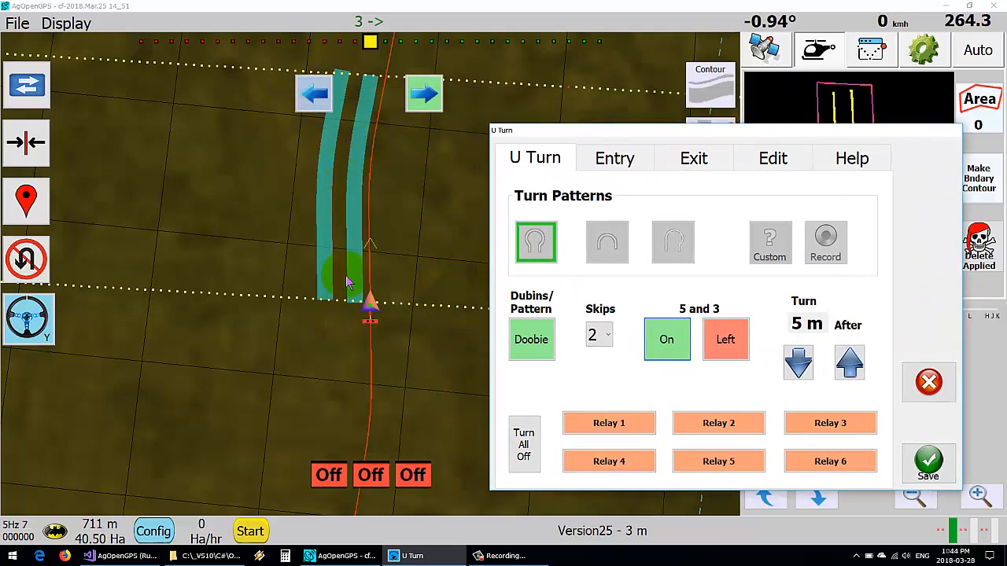
mouse_move(343, 359)
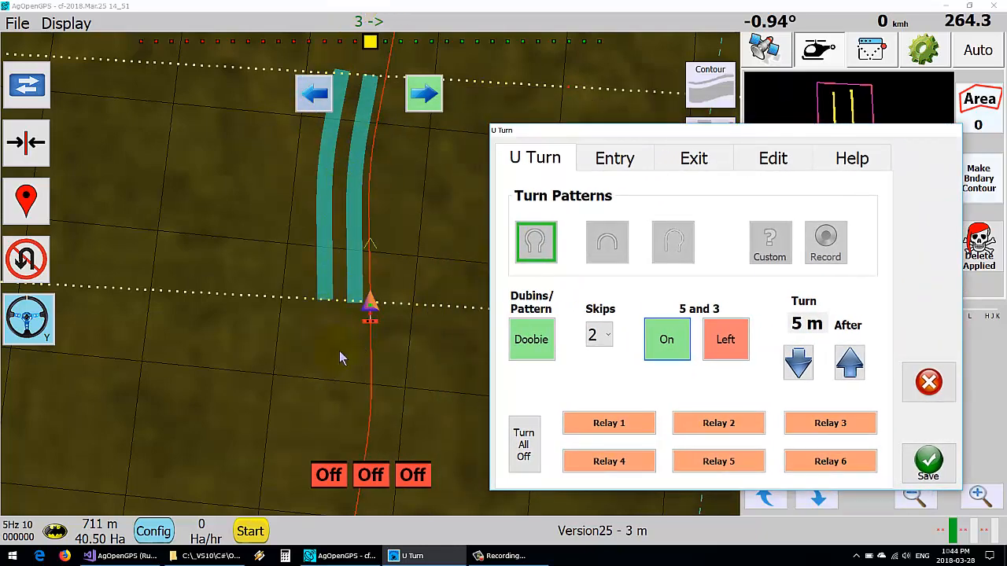
mouse_move(151, 255)
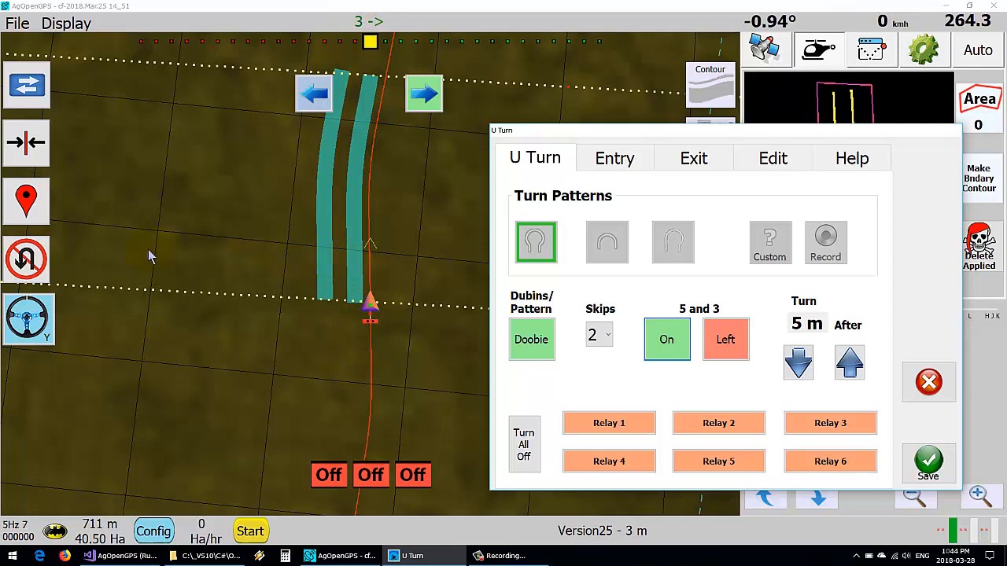
click(723, 340)
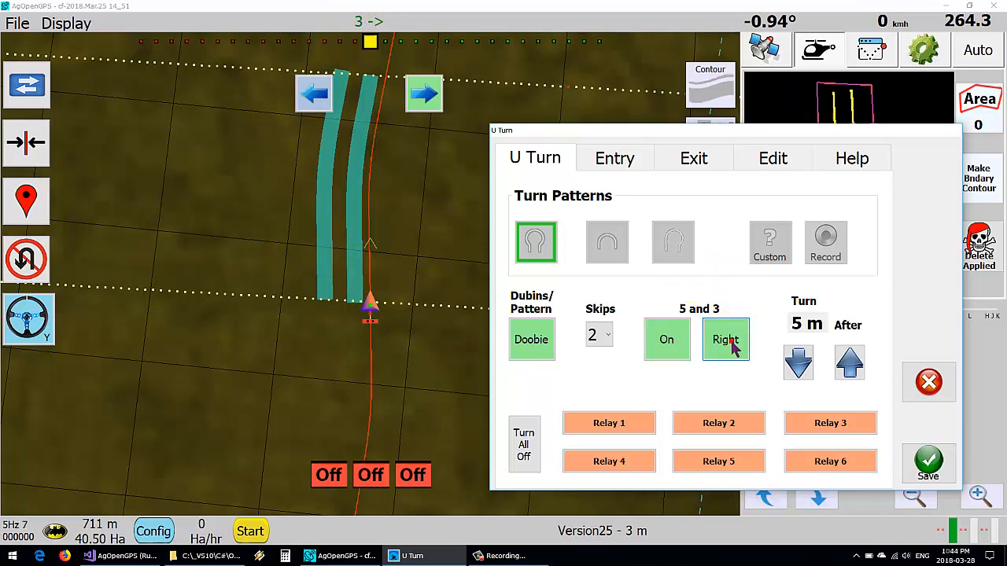
click(725, 340)
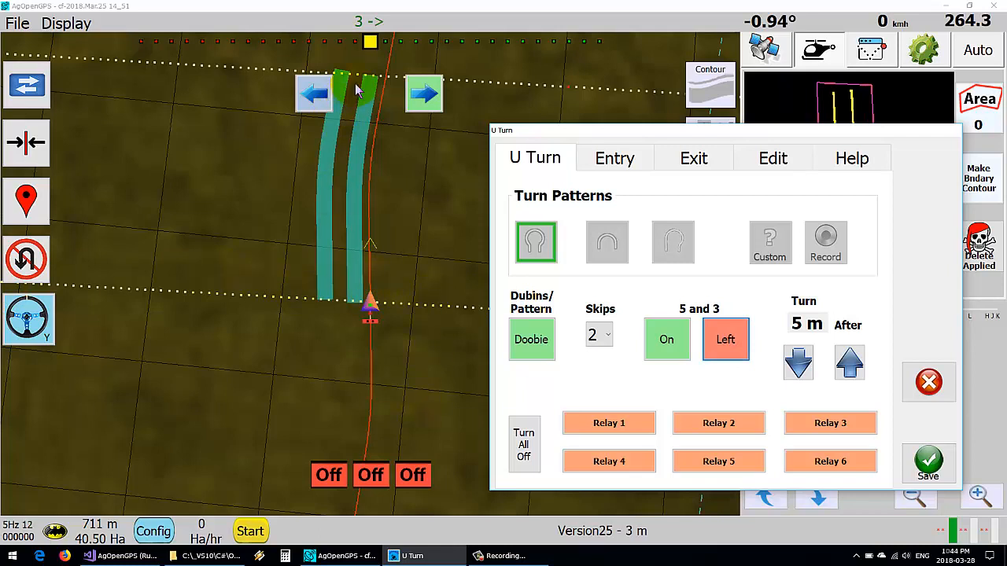
mouse_move(252, 314)
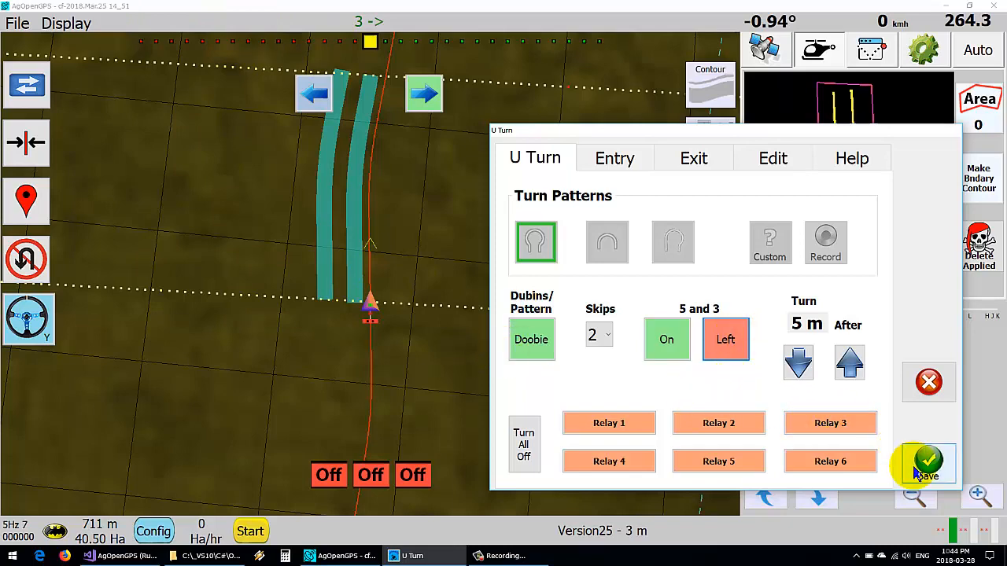
Step: Save the U Turn settings and drive with all three sections On under manual control
click(927, 464)
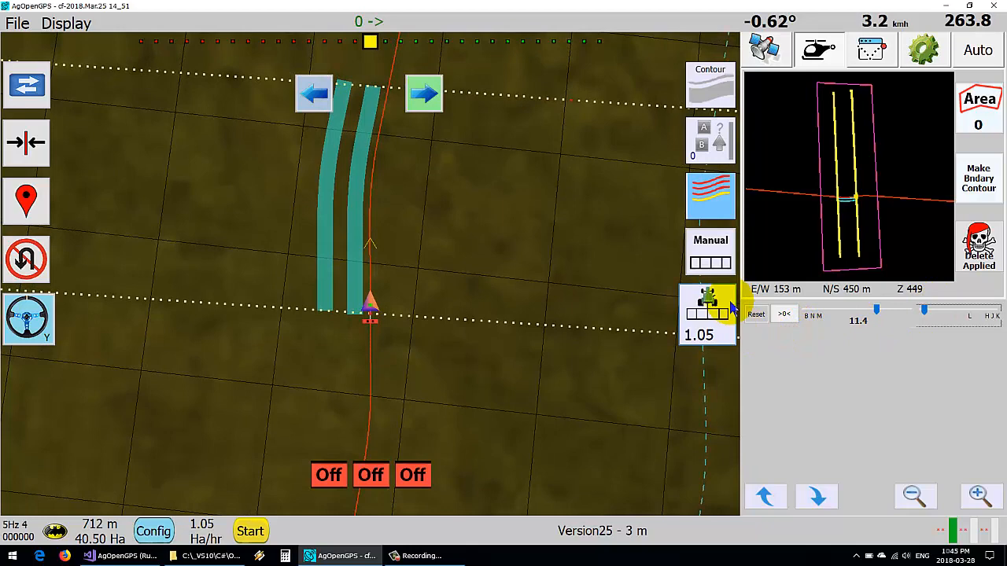
click(708, 254)
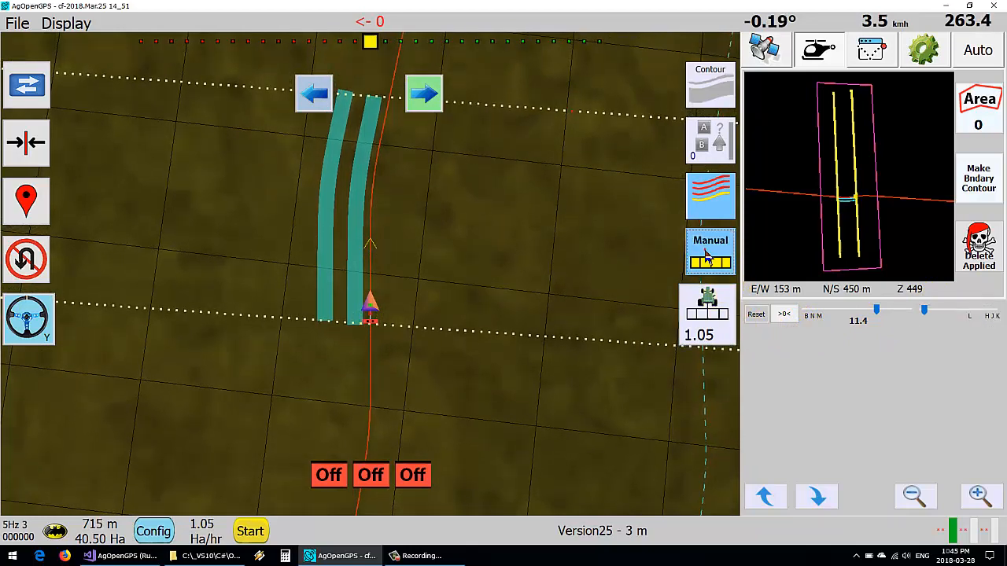
click(28, 318)
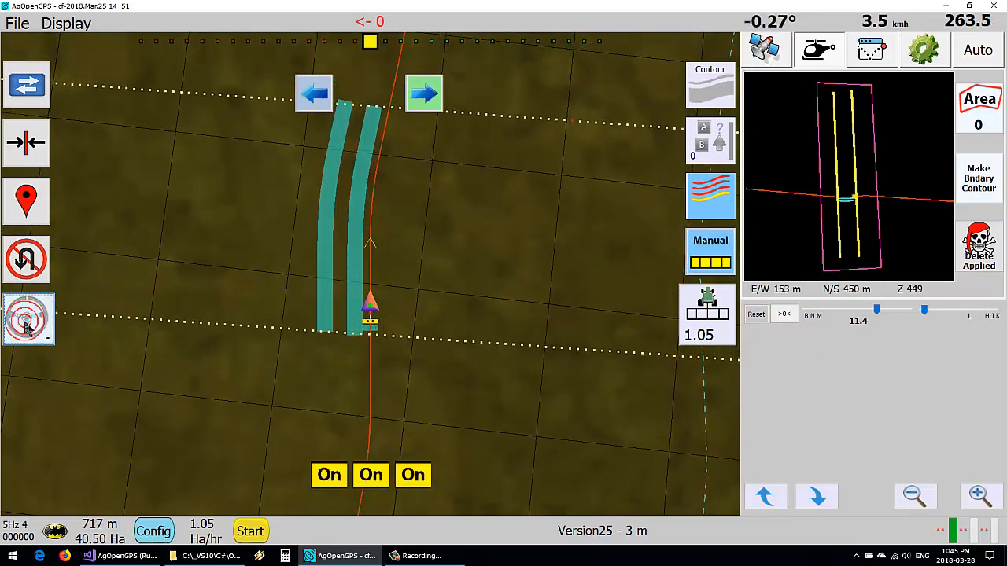